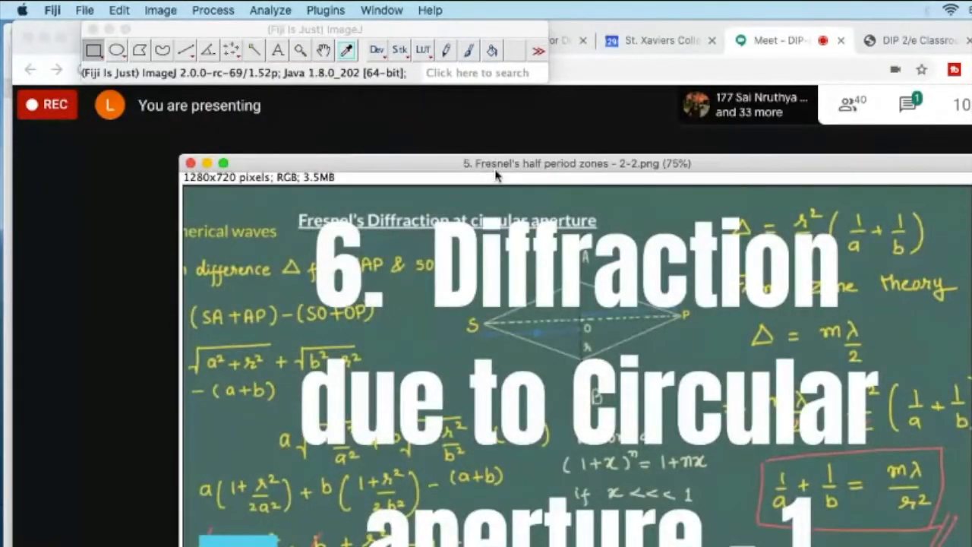
pyautogui.moveTo(194, 188)
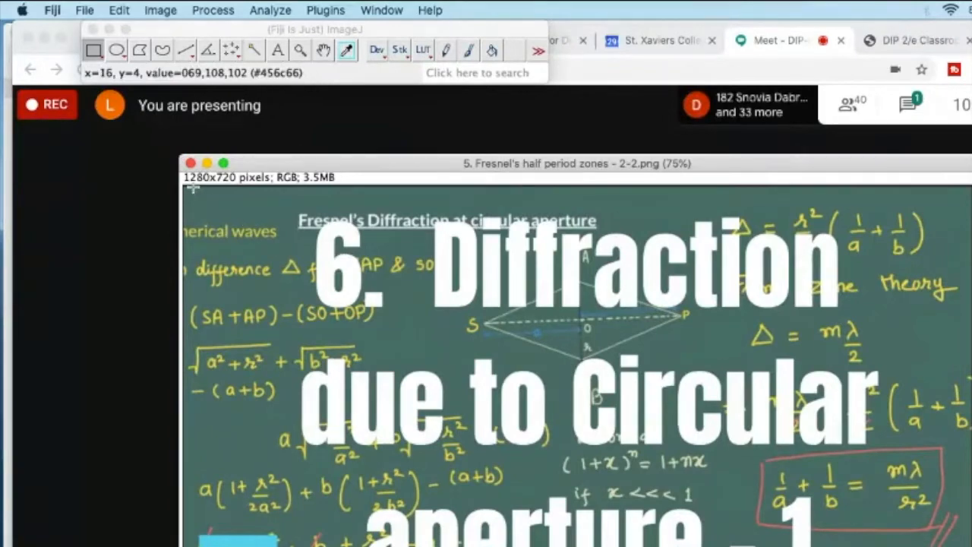
pyautogui.moveTo(213, 188)
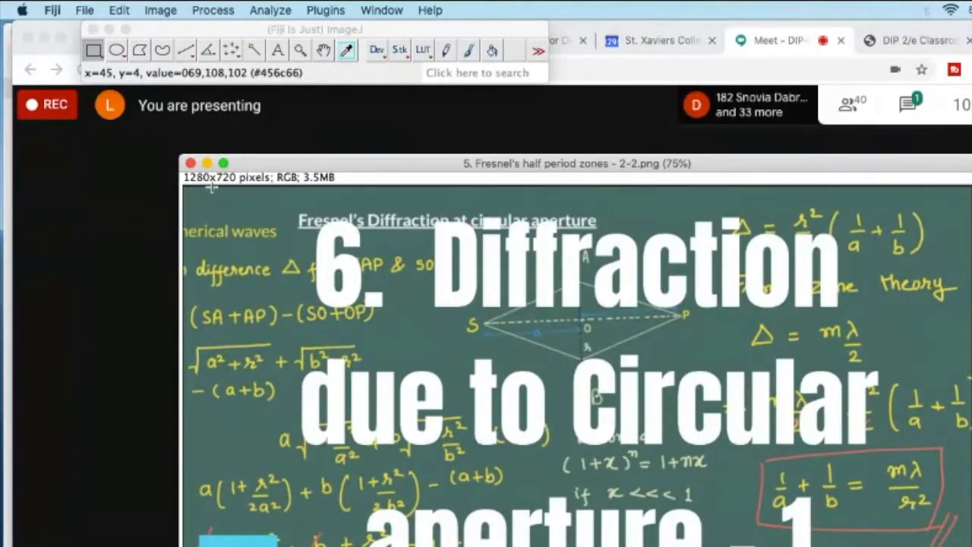
pyautogui.moveTo(262, 186)
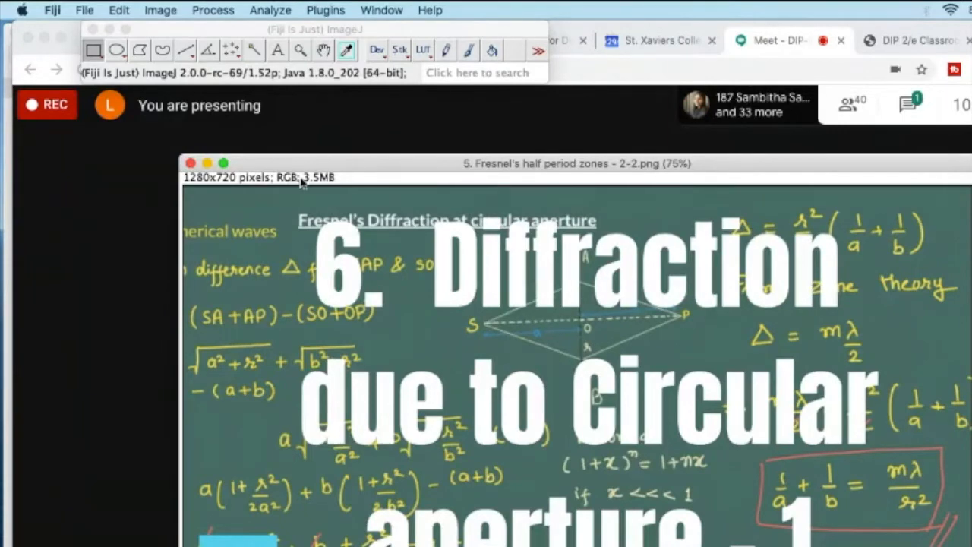
pyautogui.moveTo(338, 180)
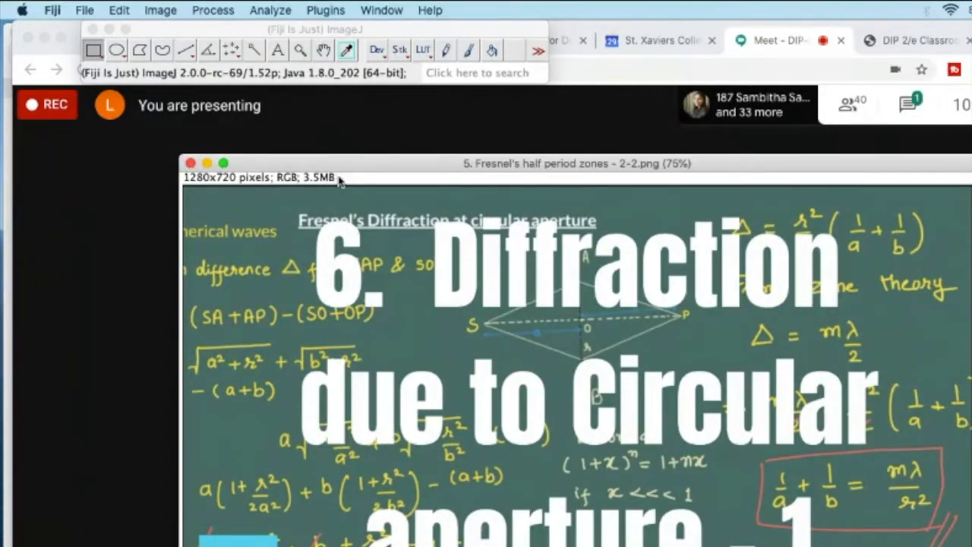
# Step: Split the RGB slide into separate 8-bit red, green and blue channel images via Image > Color
pyautogui.click(160, 10)
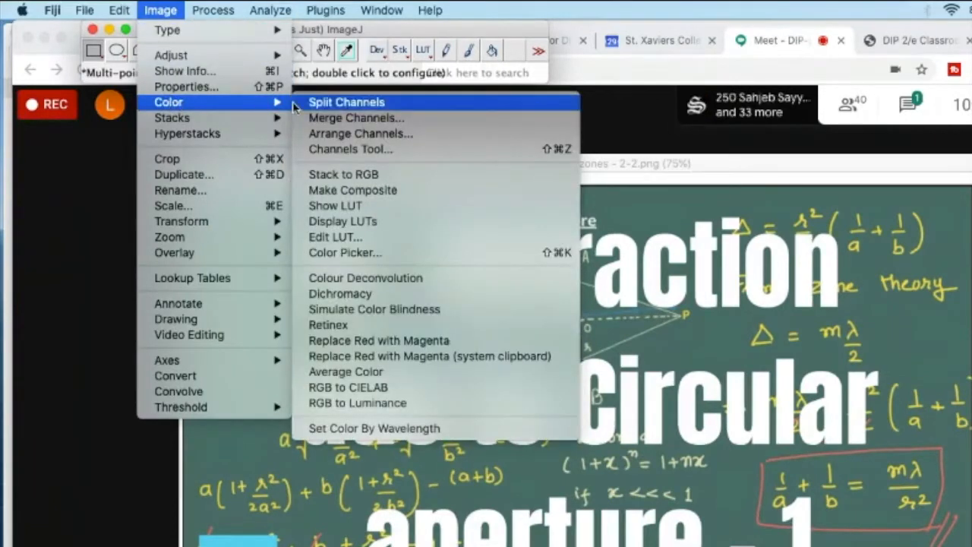
pyautogui.moveTo(349, 107)
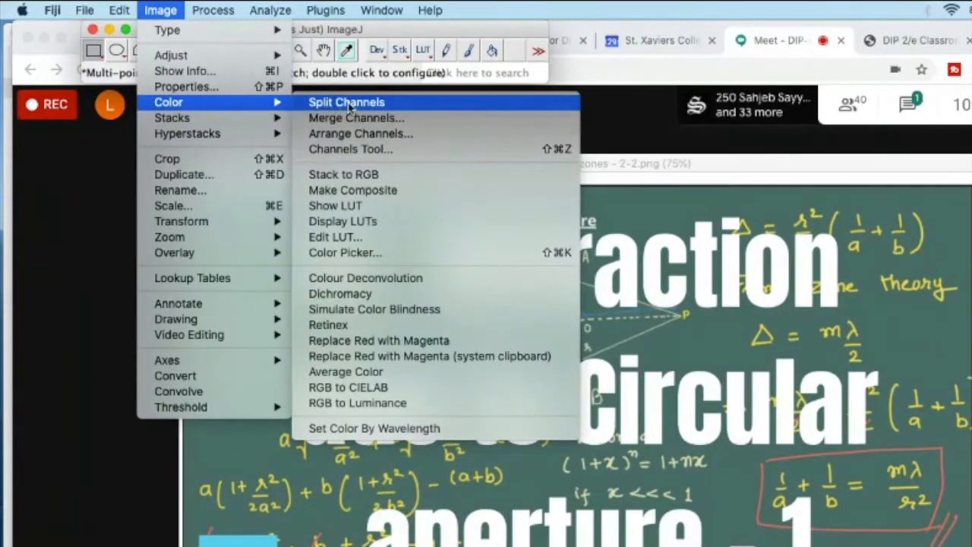
pyautogui.click(346, 102)
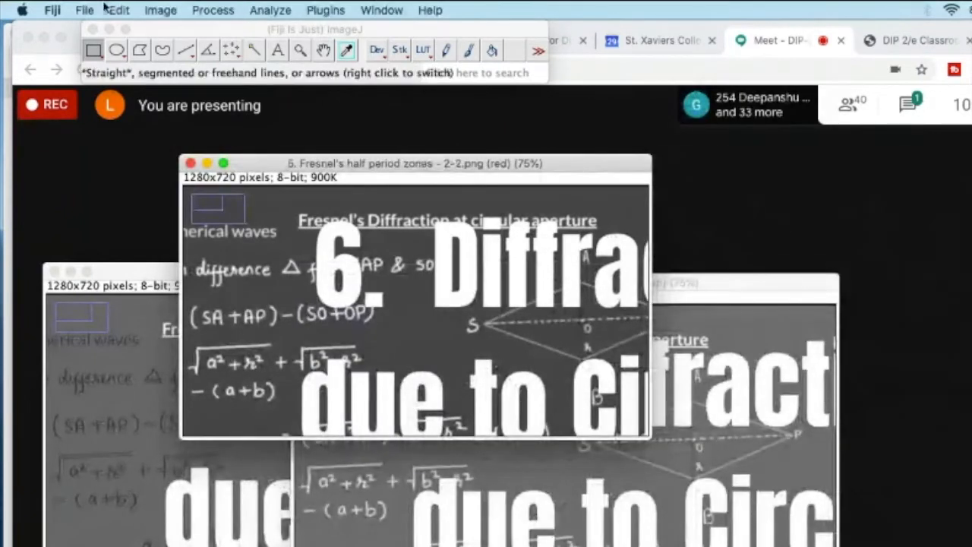
# Step: Browse the File menu while the split channel windows stay open
pyautogui.click(83, 10)
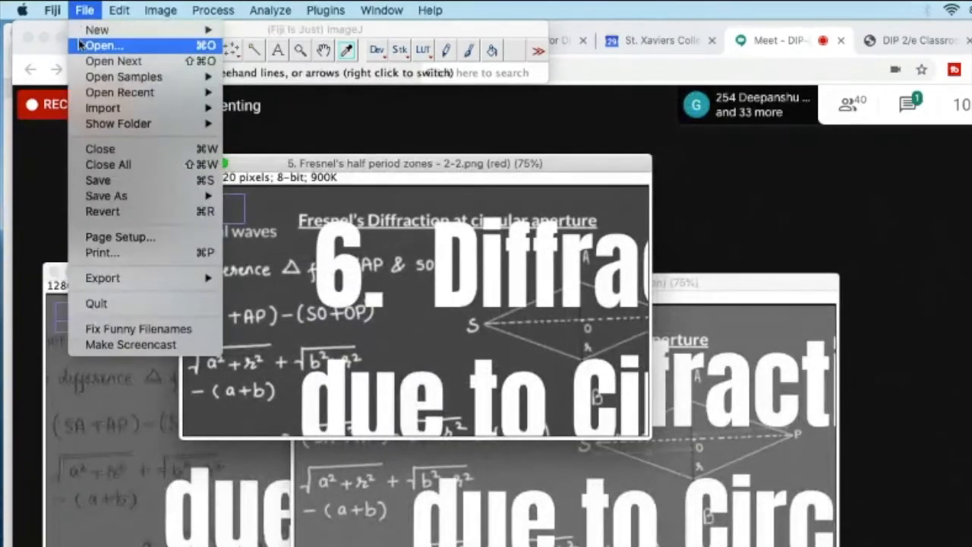
pyautogui.moveTo(119, 92)
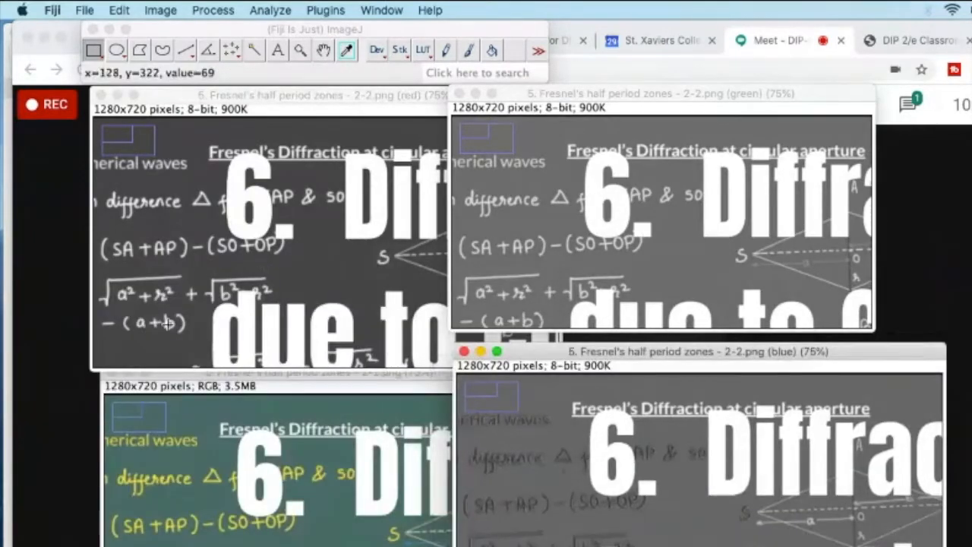
pyautogui.moveTo(233, 269)
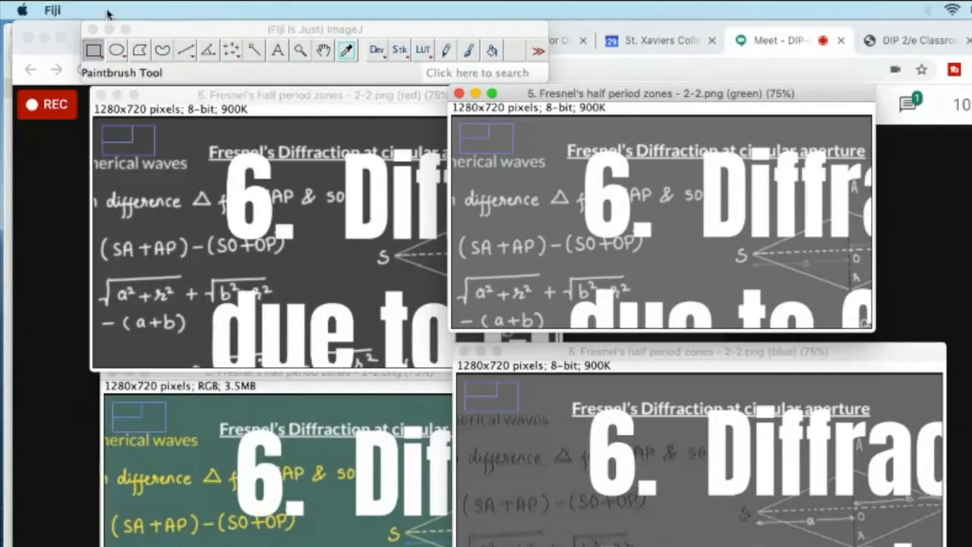
pyautogui.moveTo(188, 6)
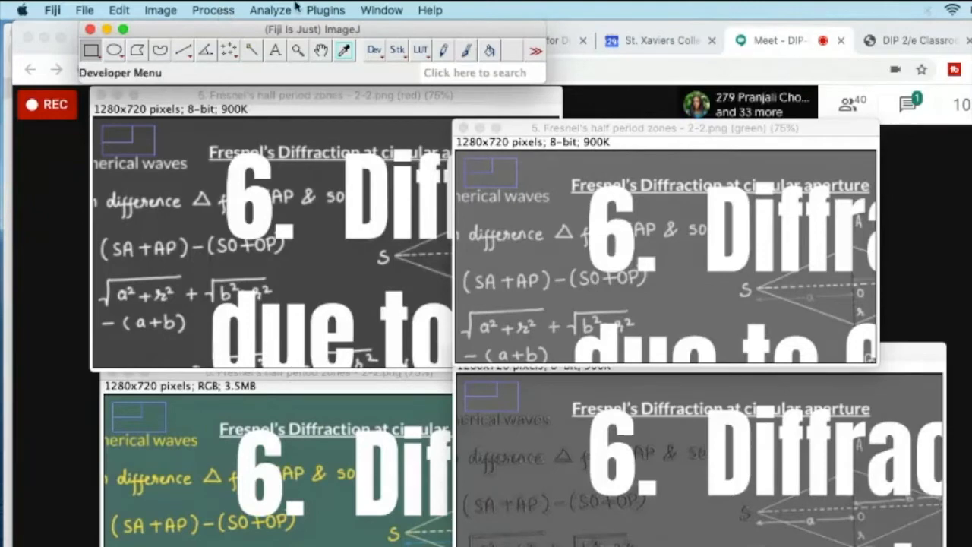
pyautogui.click(212, 10)
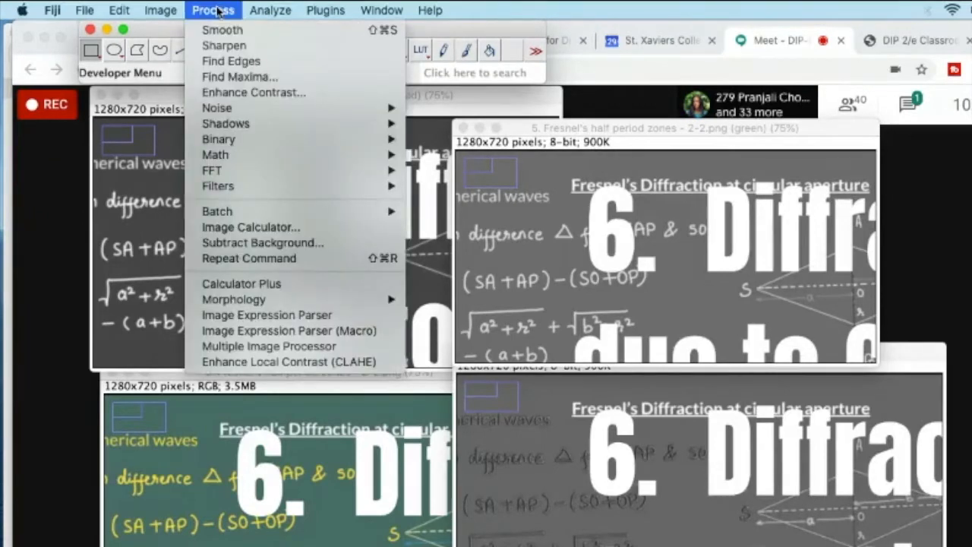
pyautogui.moveTo(215, 154)
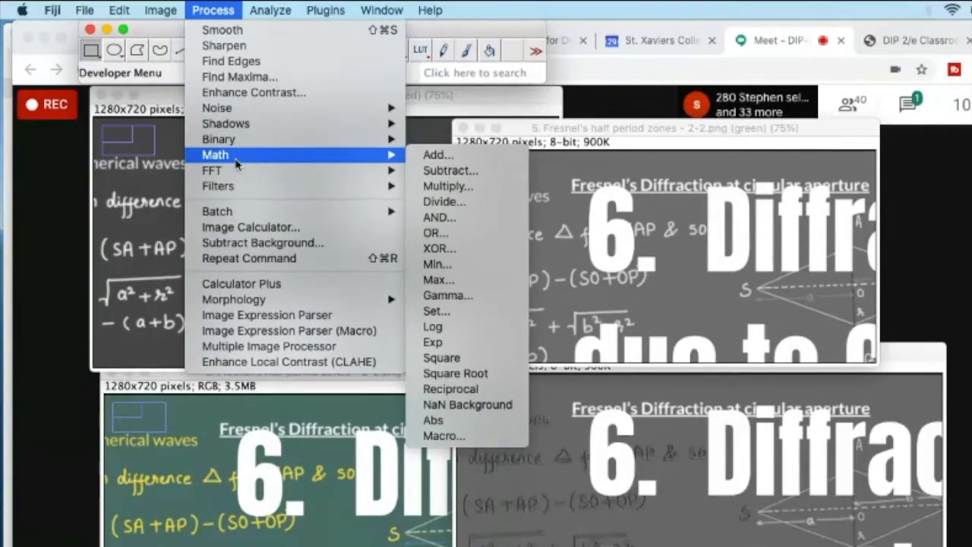
pyautogui.moveTo(437, 155)
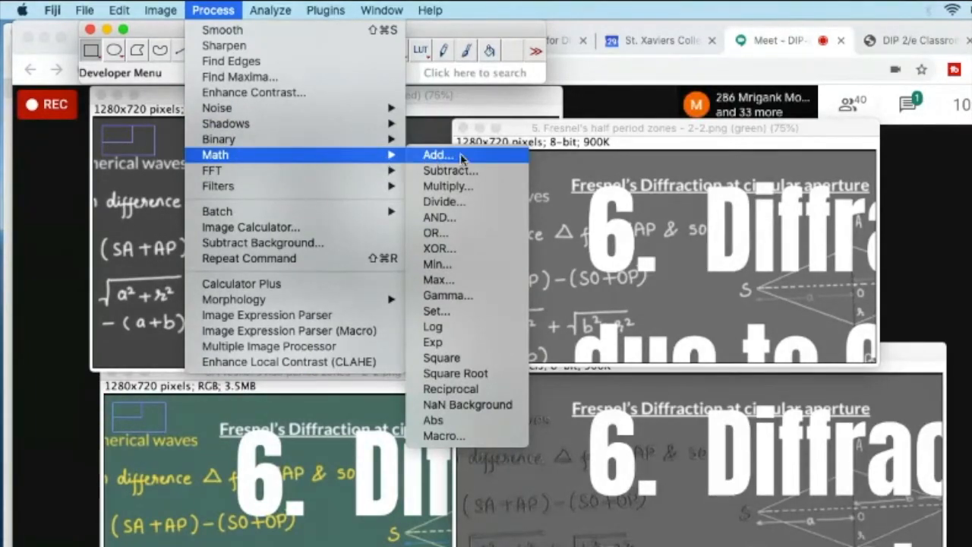
pyautogui.moveTo(471, 186)
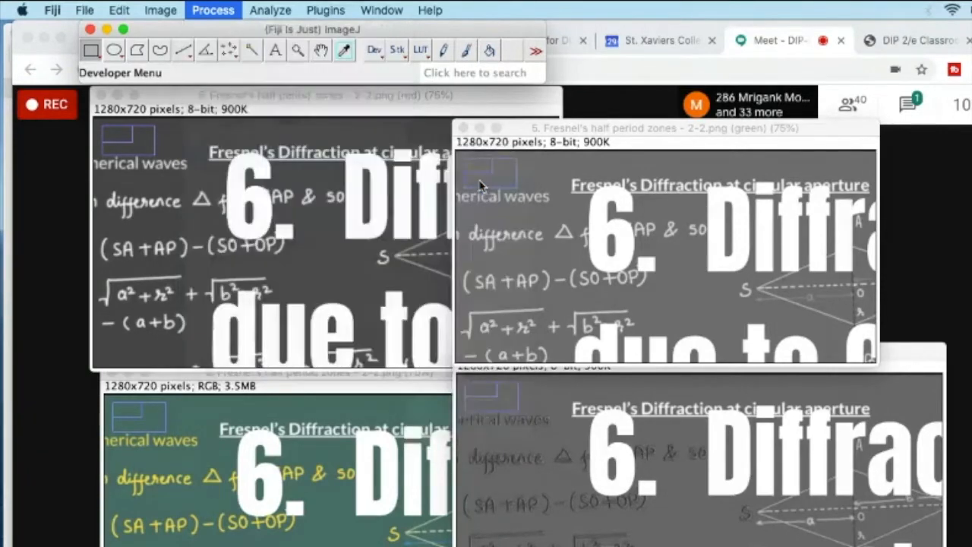
# Step: Multiply the green channel by 0 with live preview (trying 0.8 and 0.7) so it turns black
pyautogui.click(213, 9)
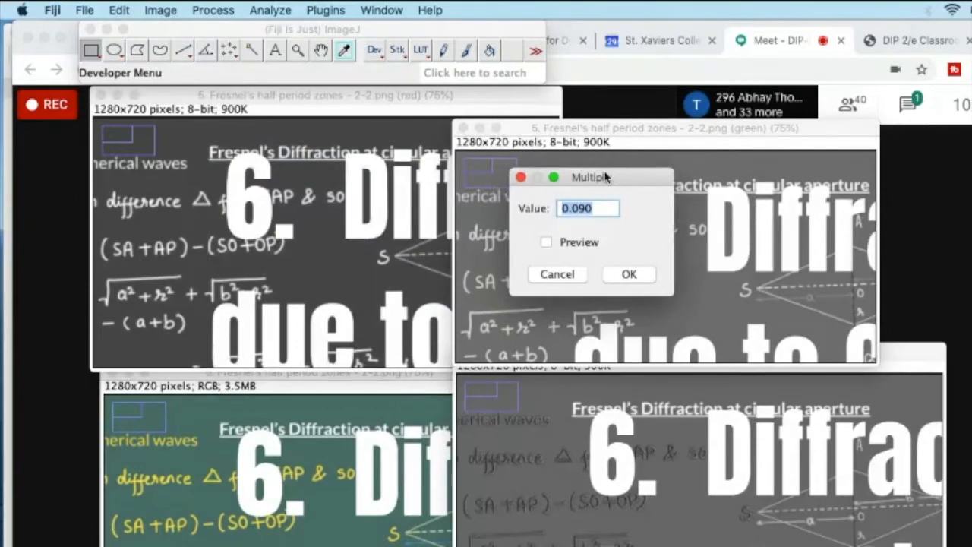
pyautogui.moveTo(592, 177); pyautogui.dragTo(888, 198)
pyautogui.write('1')
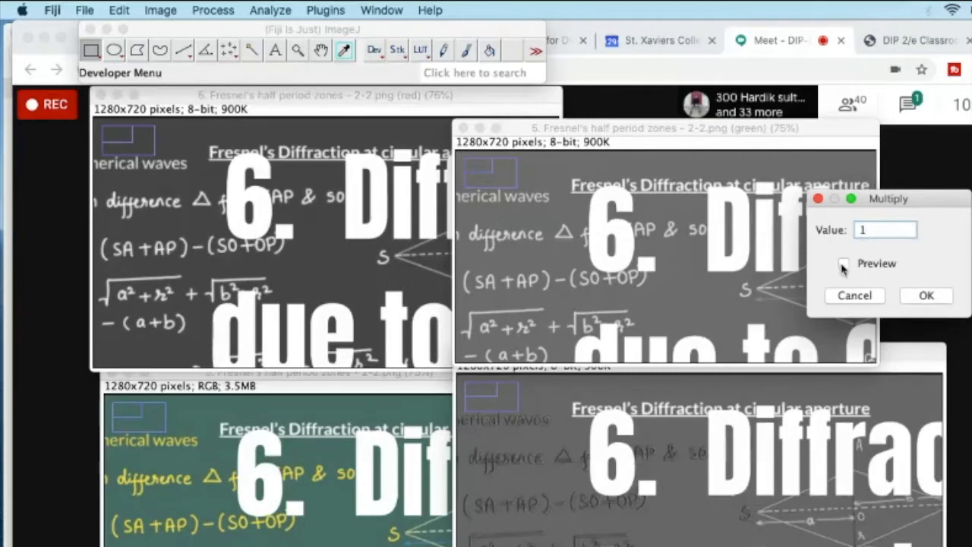
pyautogui.click(843, 263)
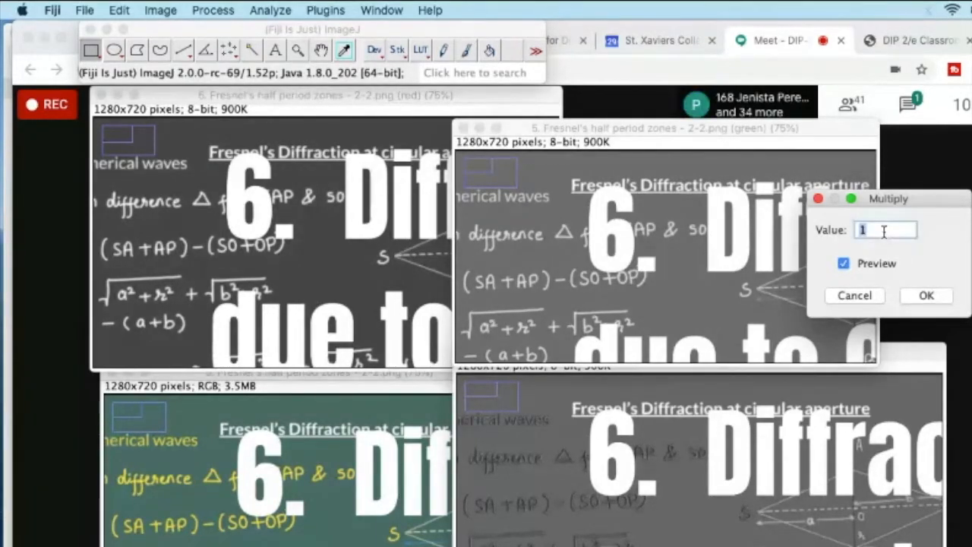
pyautogui.write('0.8')
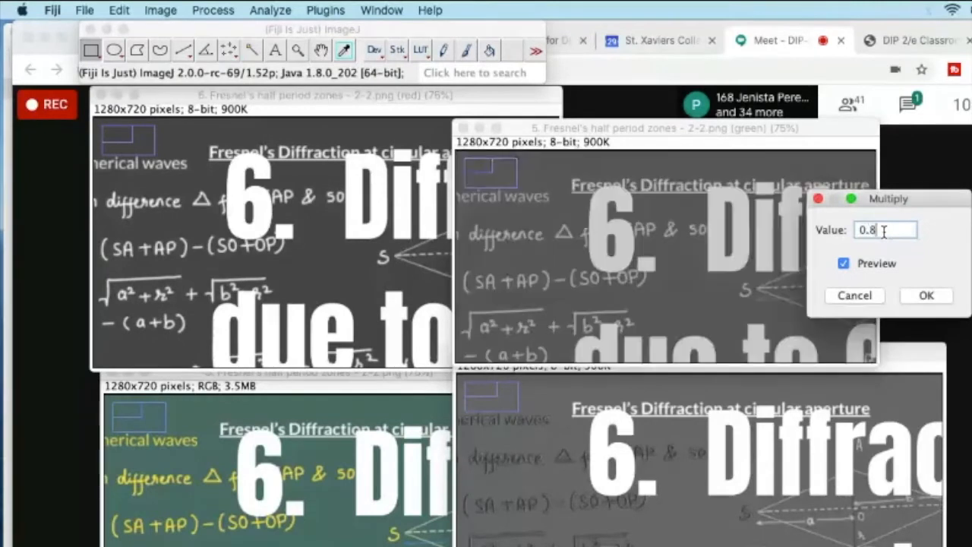
pyautogui.write('0.7')
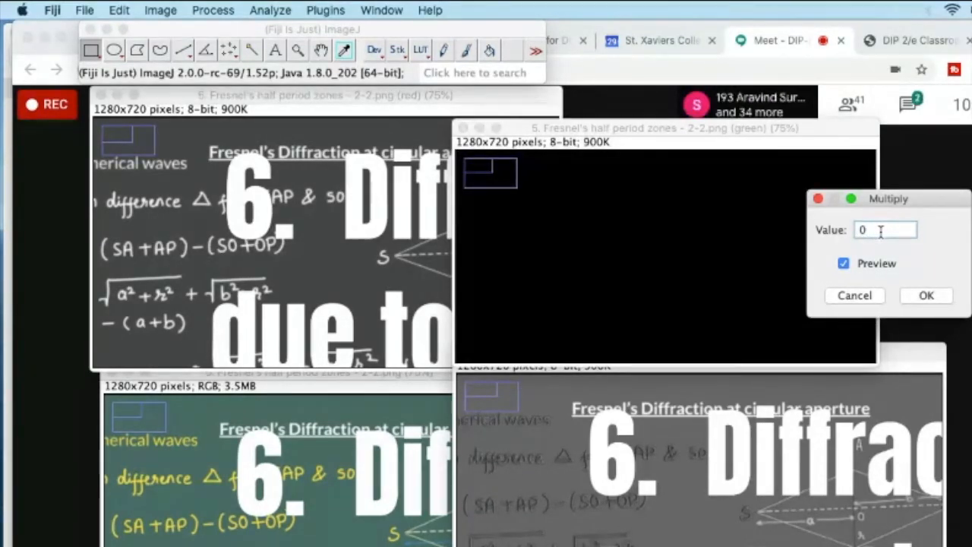
pyautogui.click(926, 295)
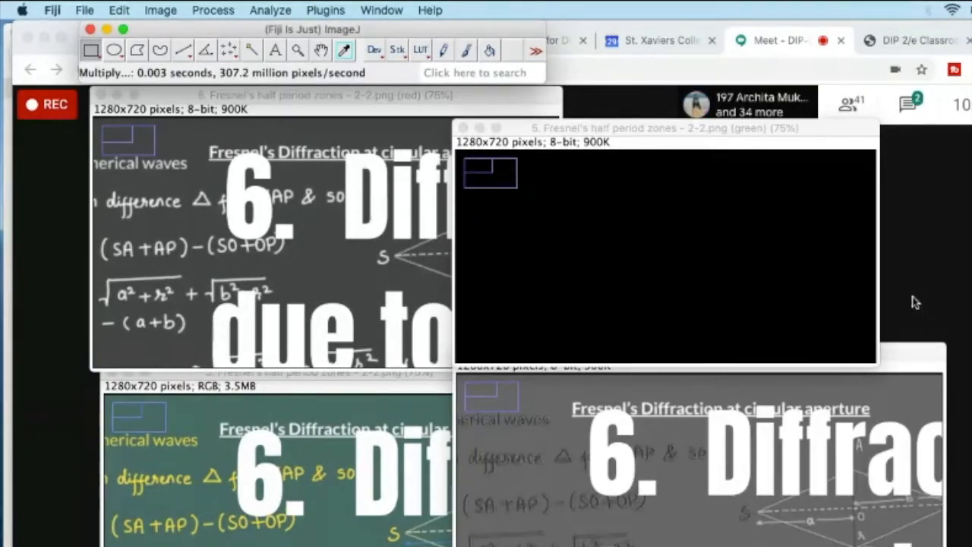
pyautogui.moveTo(424, 215)
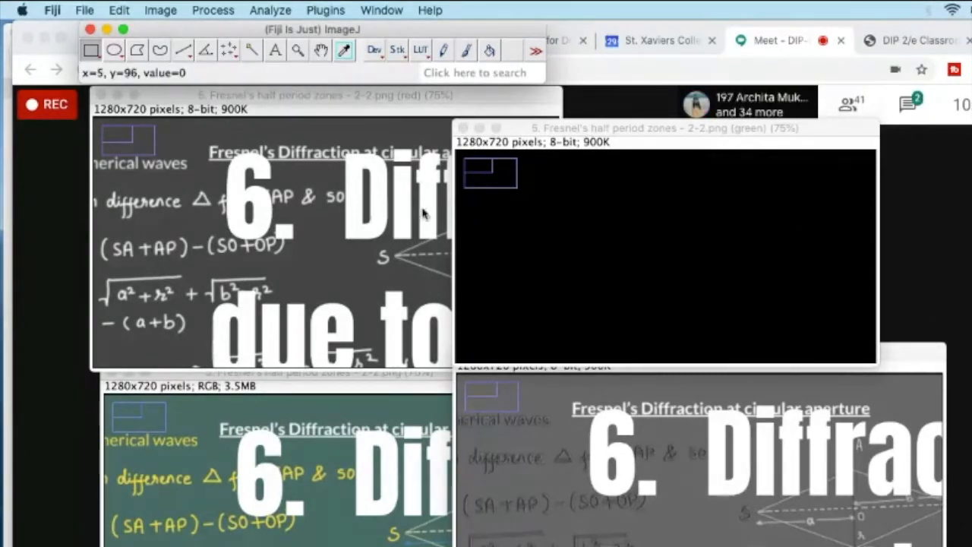
pyautogui.moveTo(507, 211)
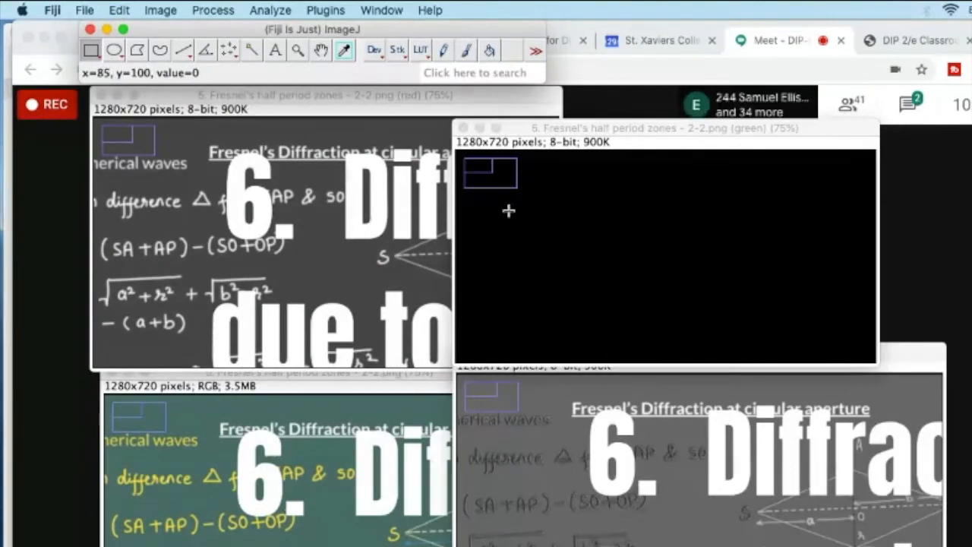
pyautogui.moveTo(583, 235)
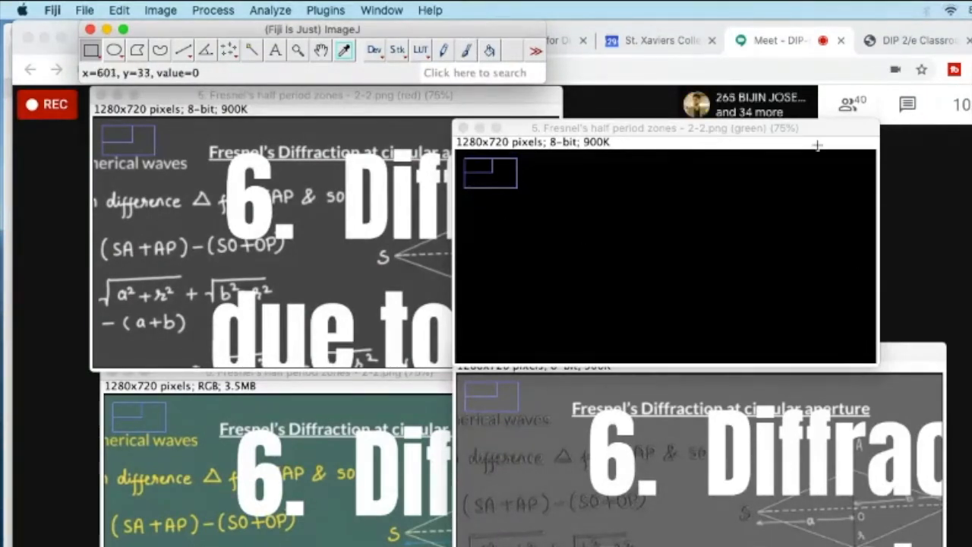
pyautogui.moveTo(804, 136)
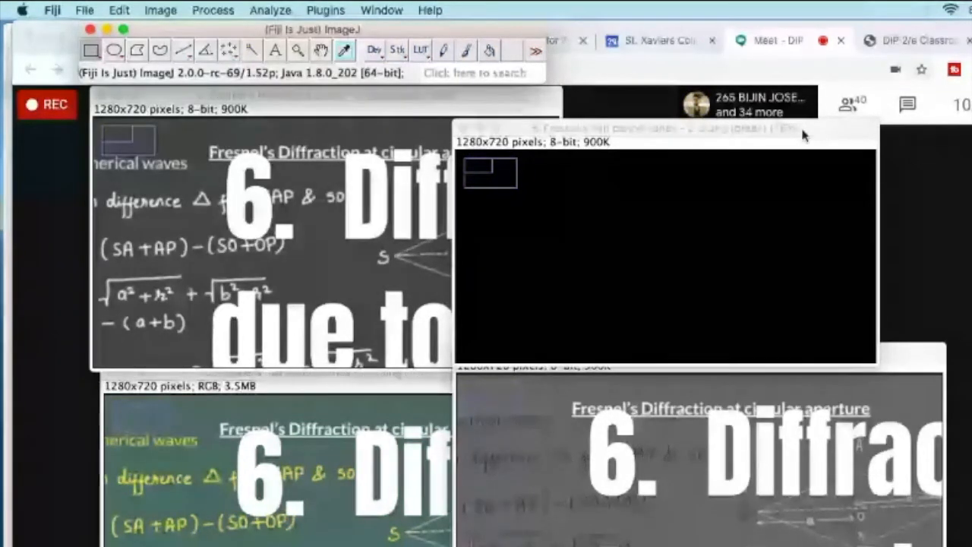
pyautogui.moveTo(803, 196)
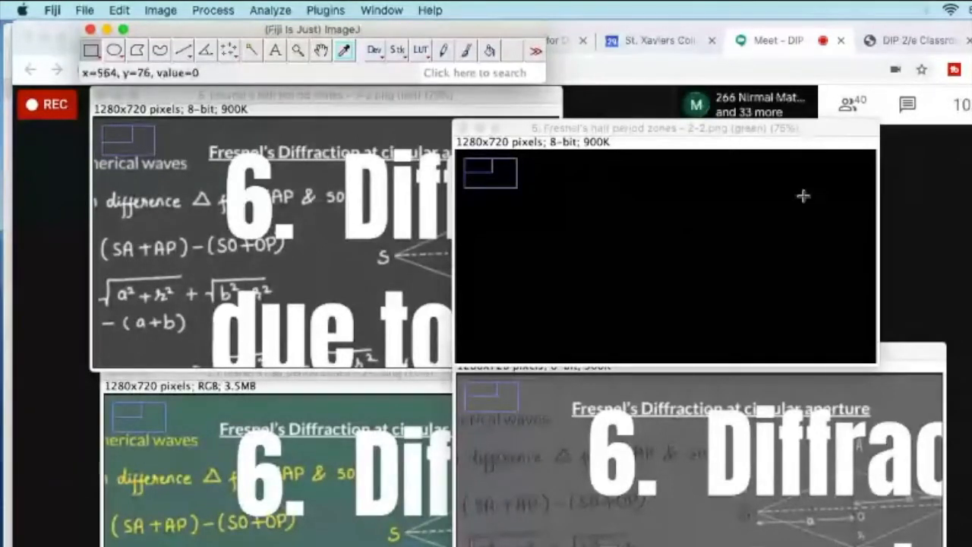
pyautogui.moveTo(363, 251)
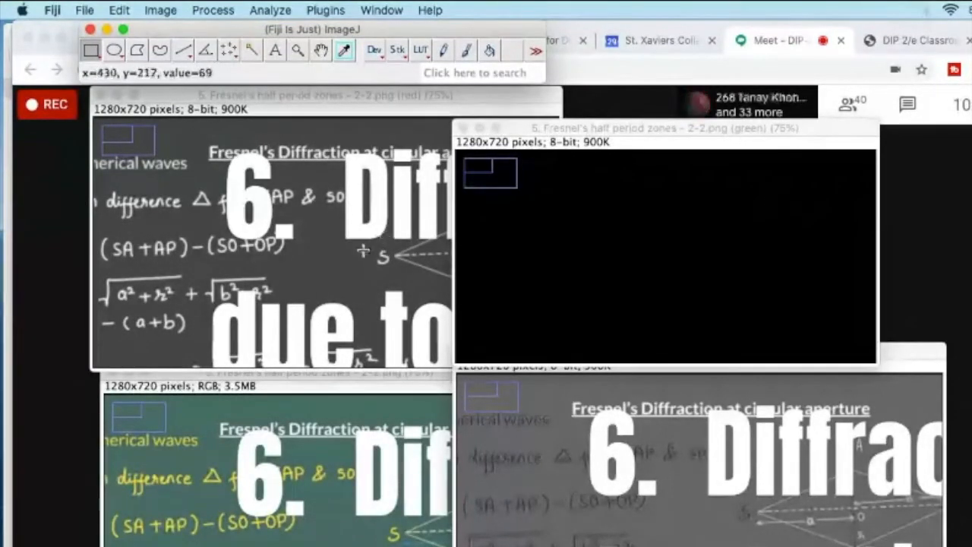
pyautogui.moveTo(600, 358)
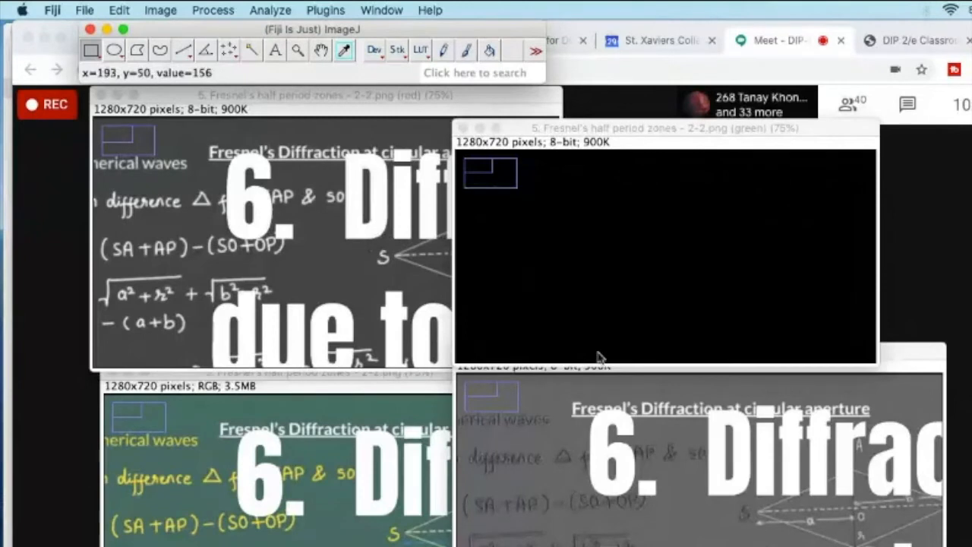
pyautogui.moveTo(645, 278)
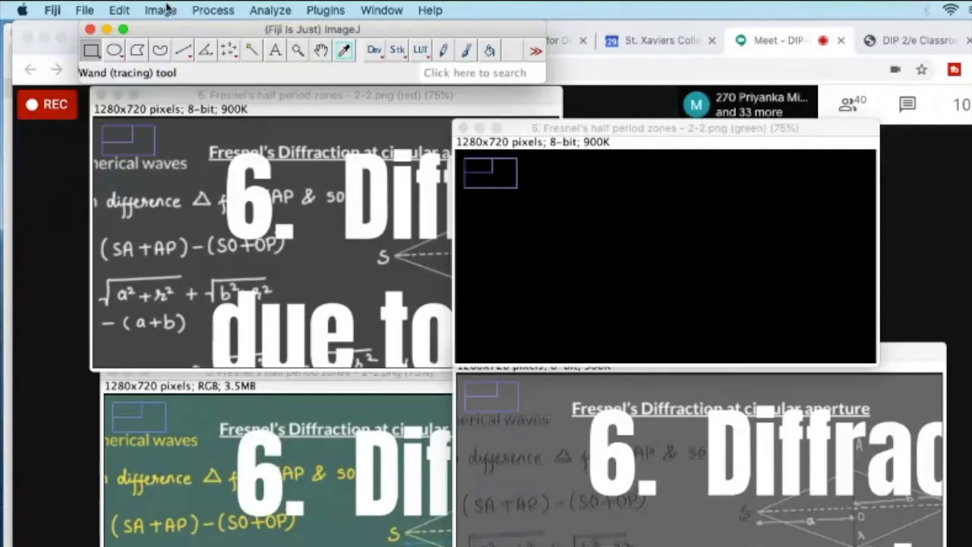
# Step: Merge the red, zeroed green and blue channels into a magenta composite via Merge Channels
pyautogui.click(160, 9)
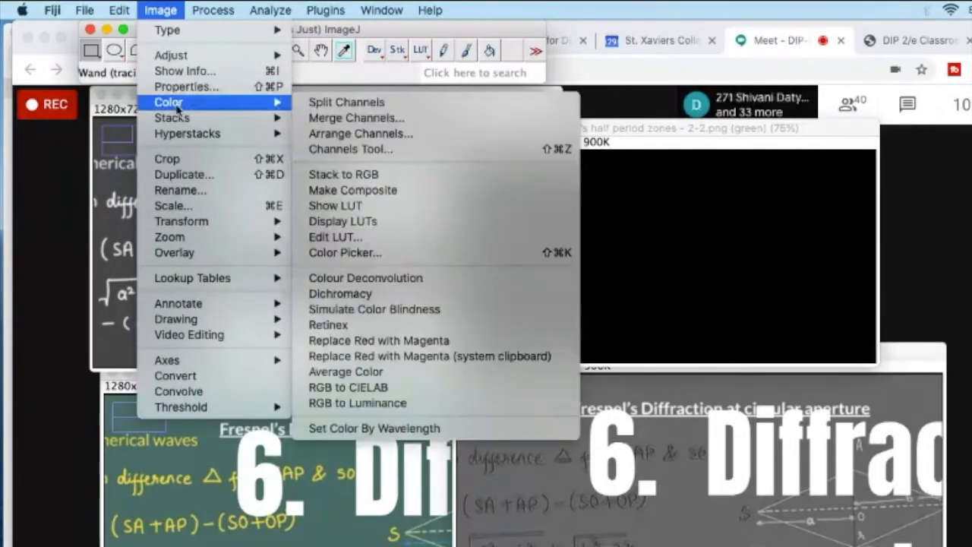
pyautogui.moveTo(356, 117)
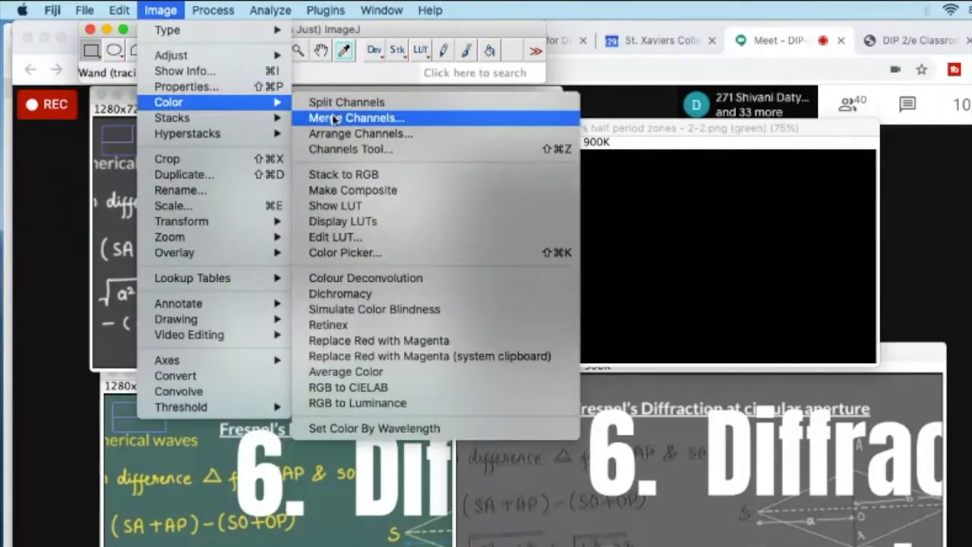
pyautogui.click(354, 117)
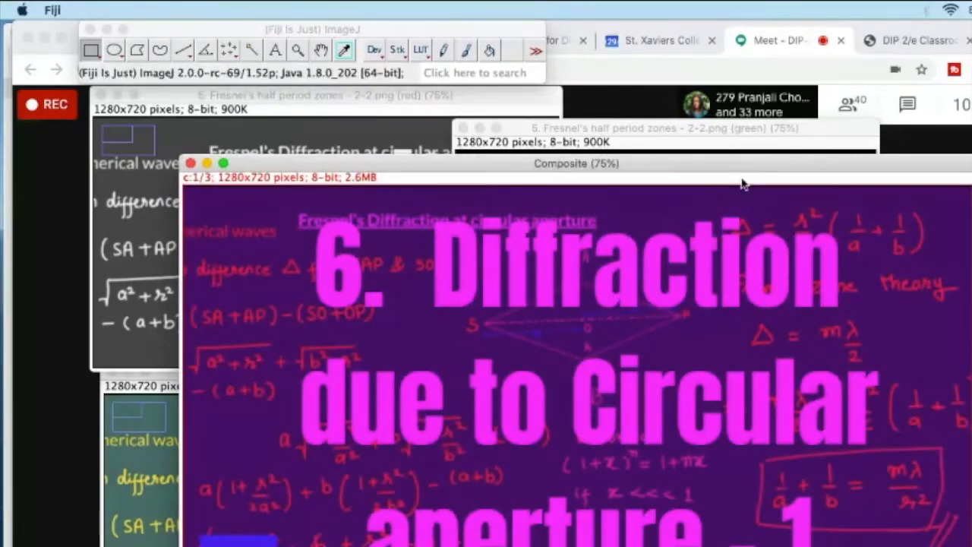
# Step: Arrange the Composite window and the original RGB slide side by side for comparison
pyautogui.moveTo(575, 163); pyautogui.dragTo(762, 235)
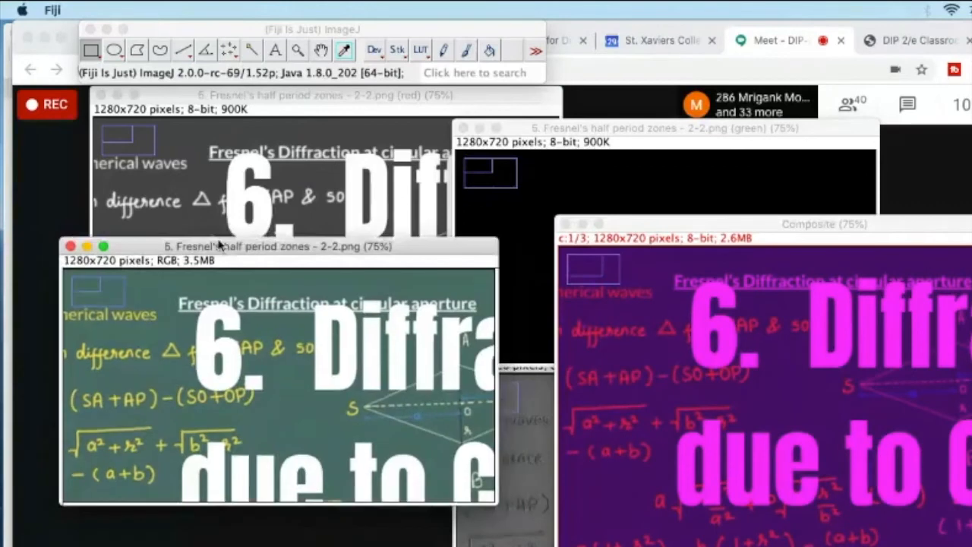
pyautogui.moveTo(274, 246); pyautogui.dragTo(273, 225)
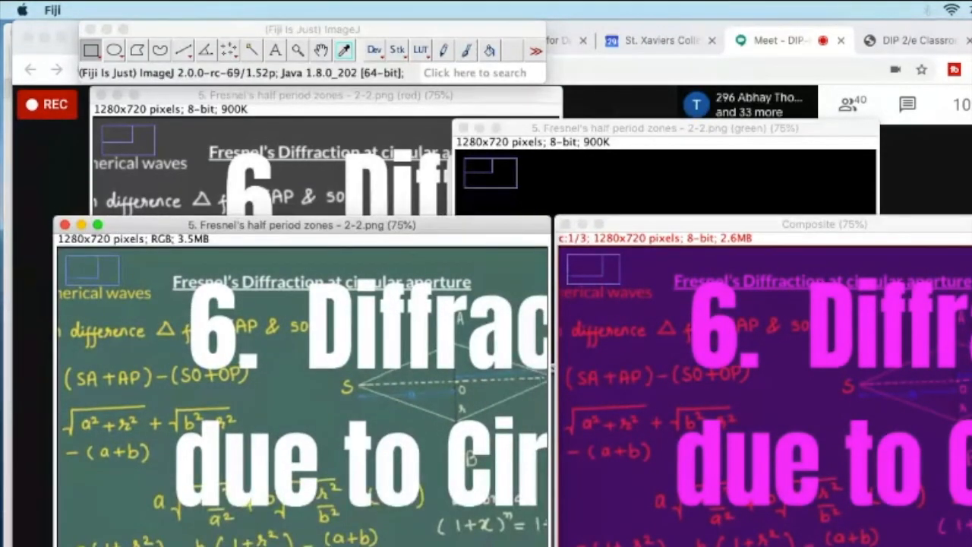
pyautogui.moveTo(334, 368)
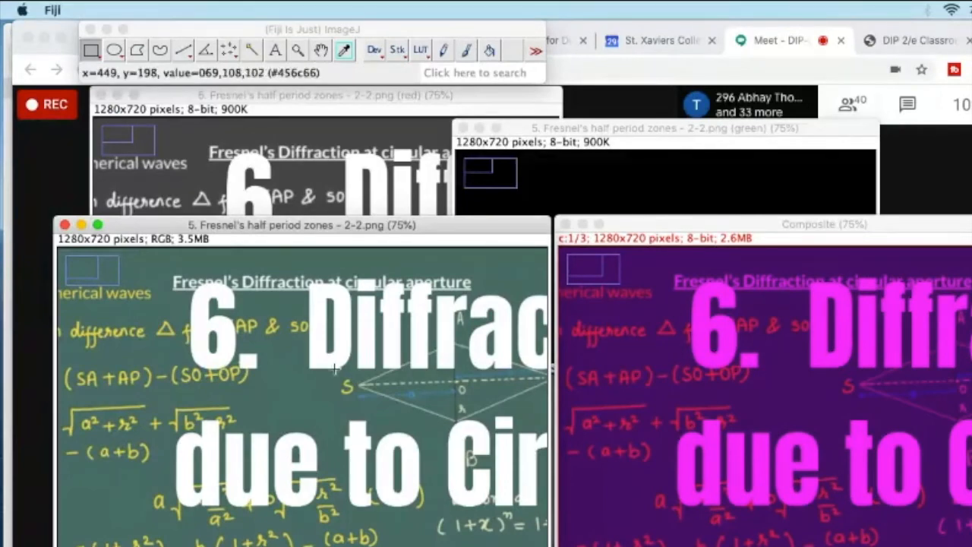
pyautogui.moveTo(334, 363)
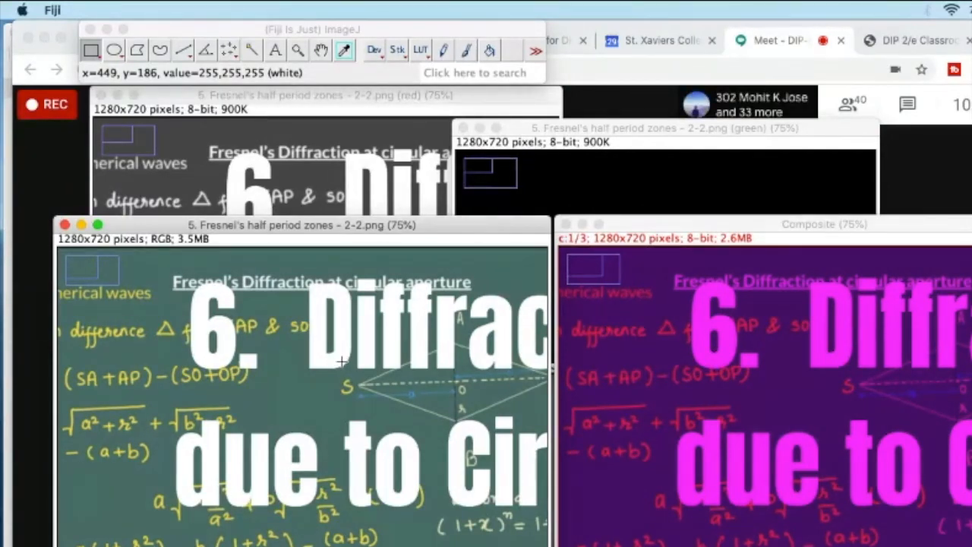
pyautogui.moveTo(714, 369)
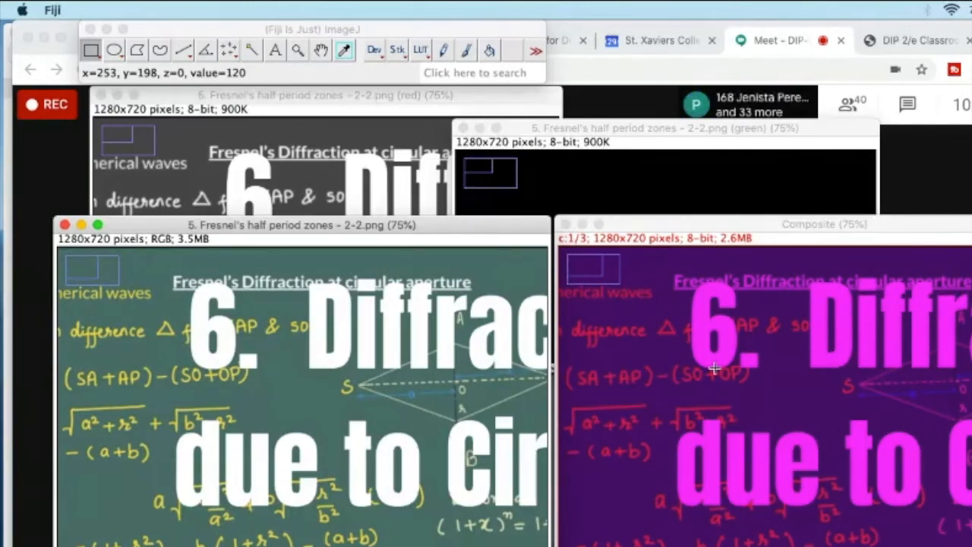
pyautogui.moveTo(494, 404)
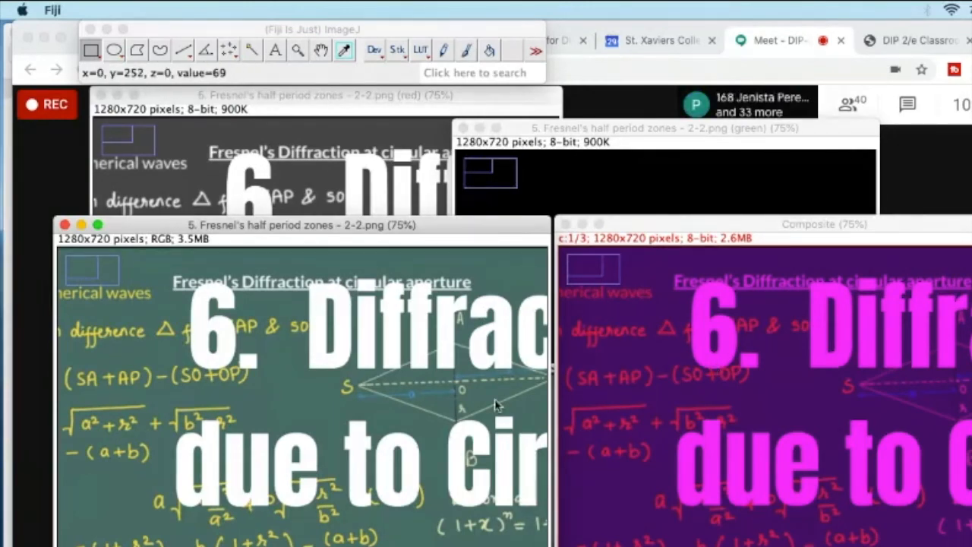
pyautogui.moveTo(600, 380)
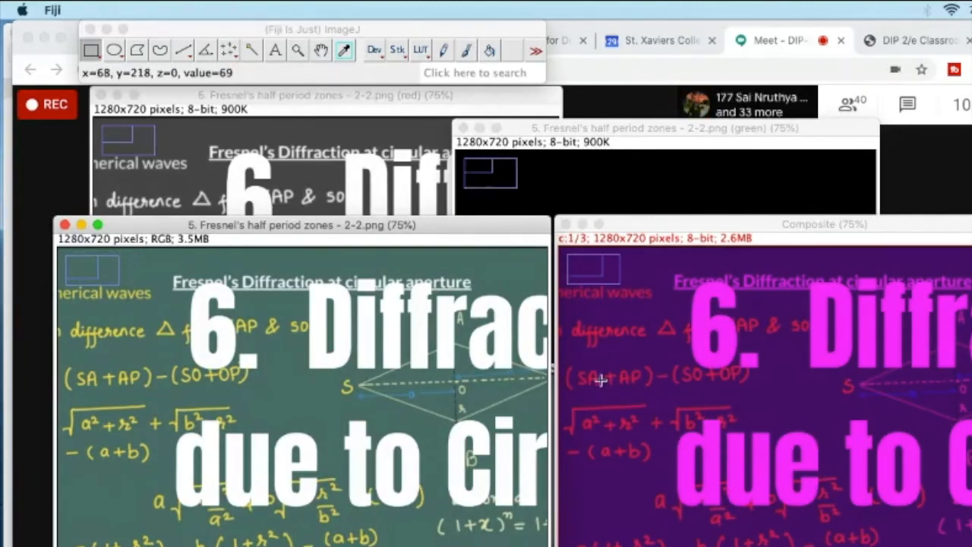
pyautogui.moveTo(803, 161)
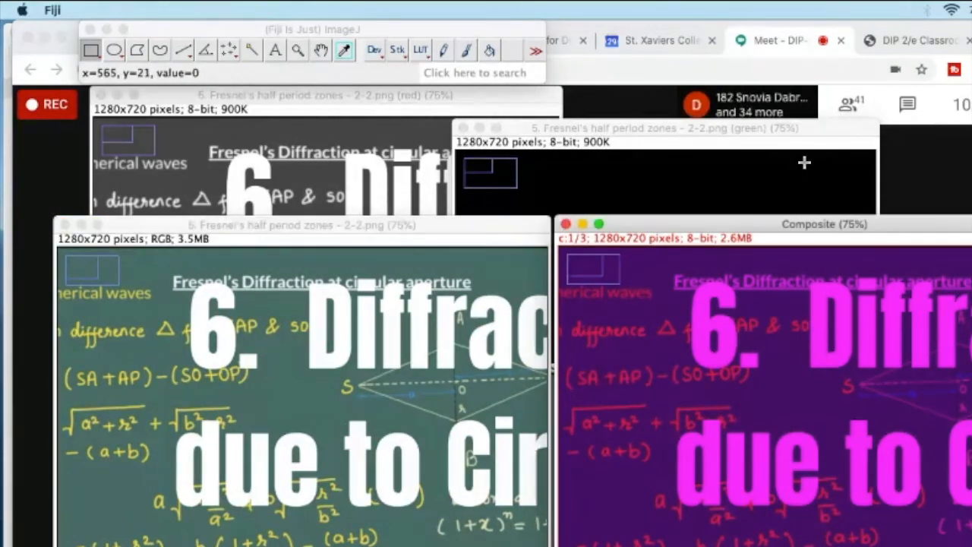